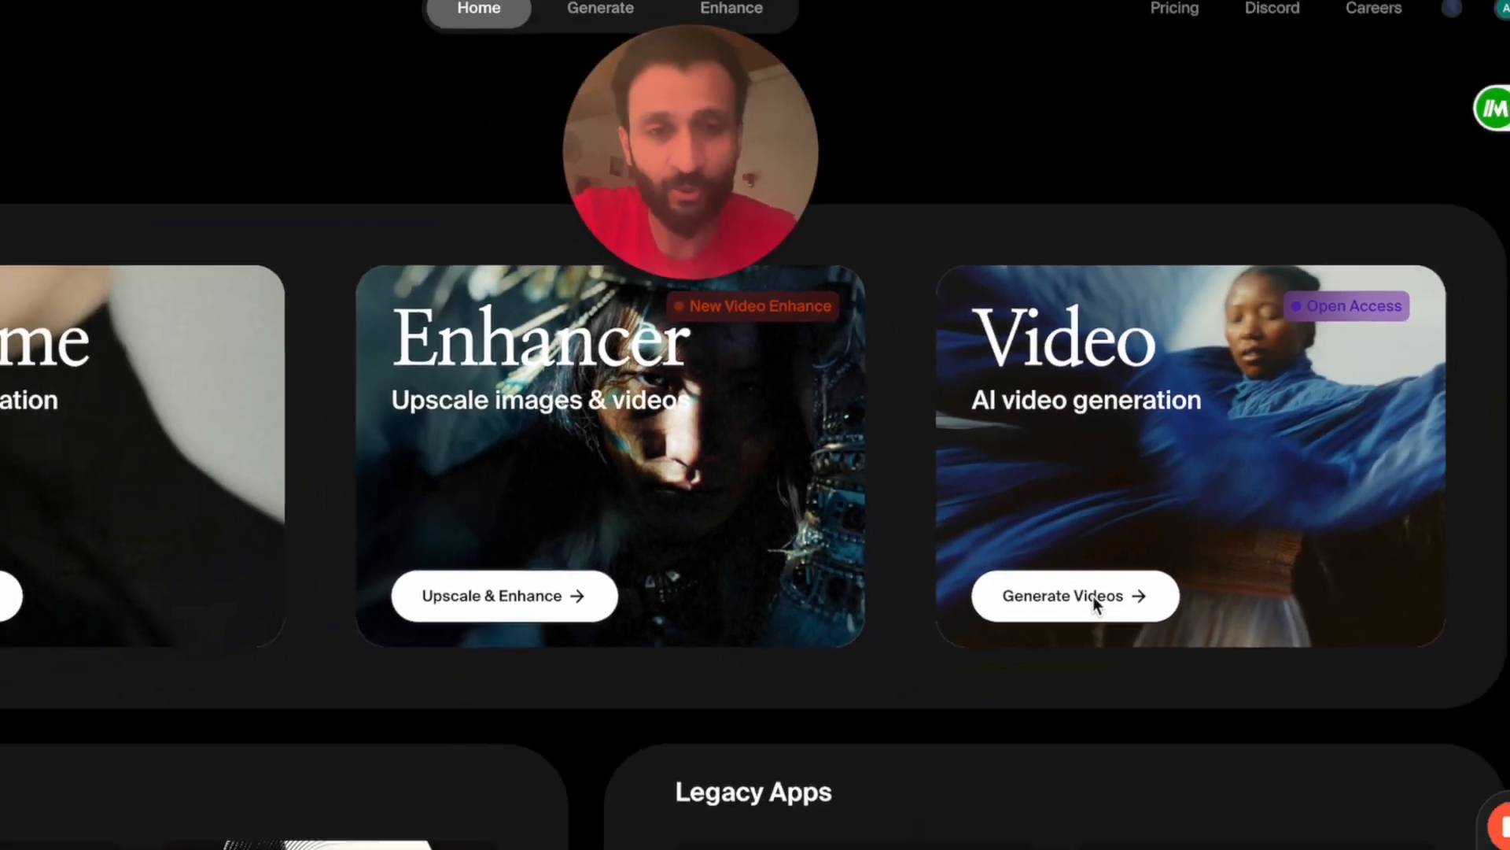
Step: Enter the Generate Videos workspace from the Video card on the home page
left_click(1072, 595)
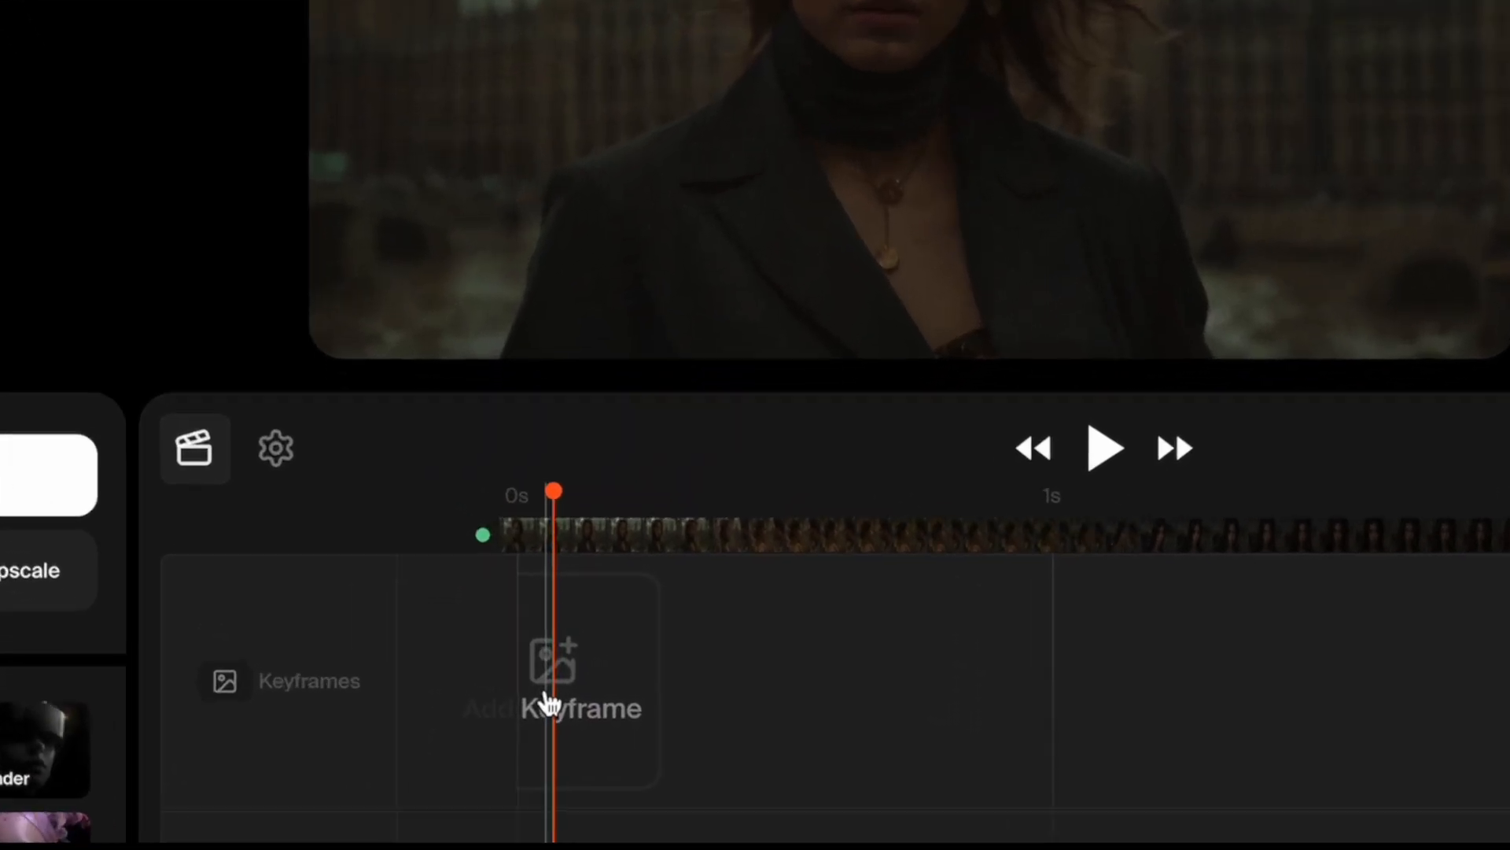
Step: Add the uploaded London portrait of a woman near Big Ben as the first keyframe
left_click(552, 679)
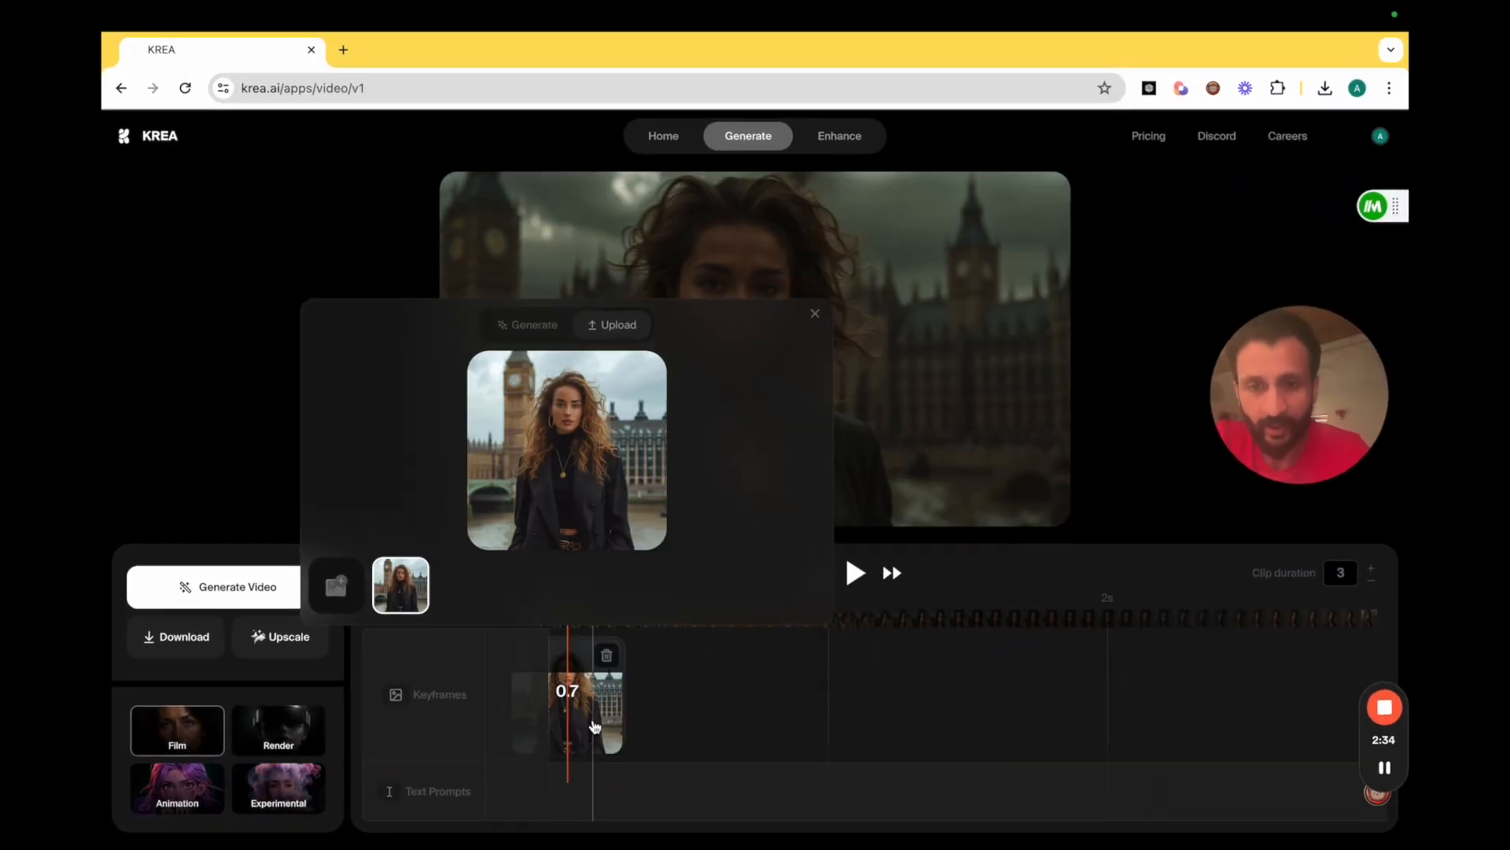
left_click(813, 315)
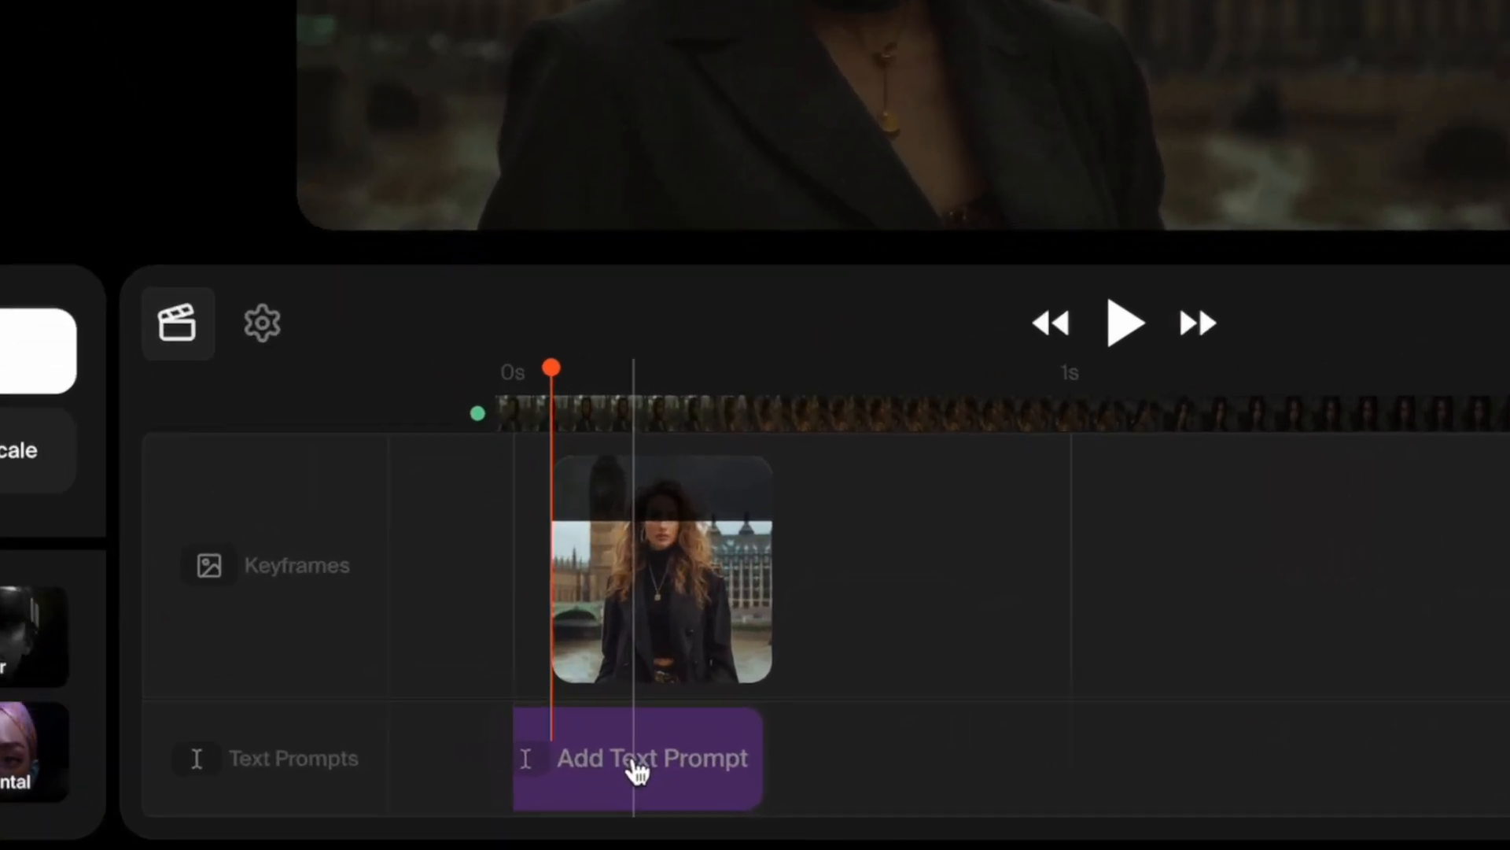
Step: Add the text prompt 'a beautiful lady in london…' beneath the first keyframe
left_click(635, 756)
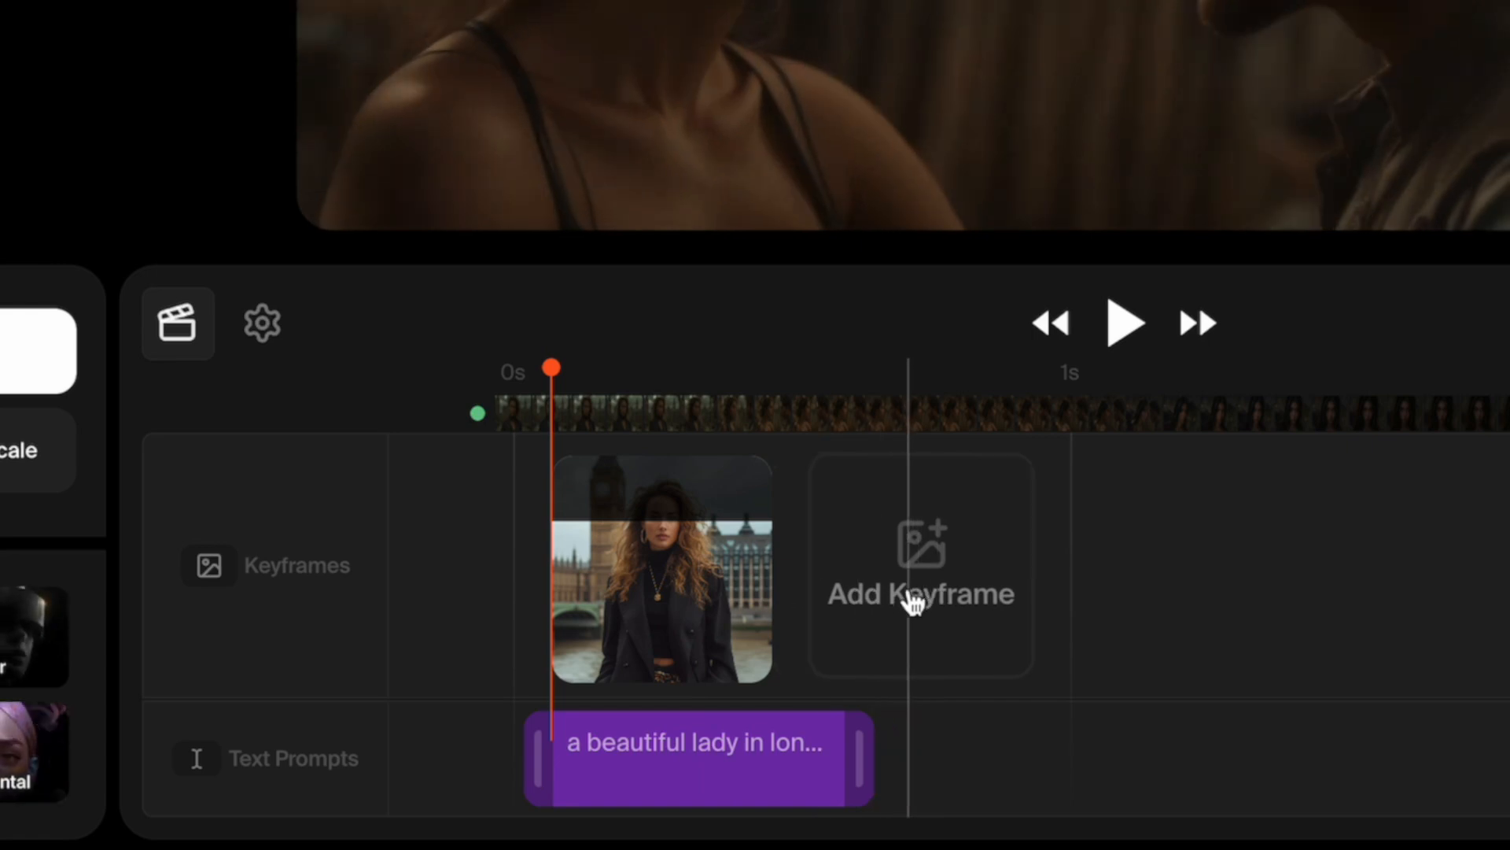
Step: Generate a second keyframe from 'the pretty lady meets a handsome in london'
left_click(918, 564)
type("s pretty lady meets a handsome in lo")
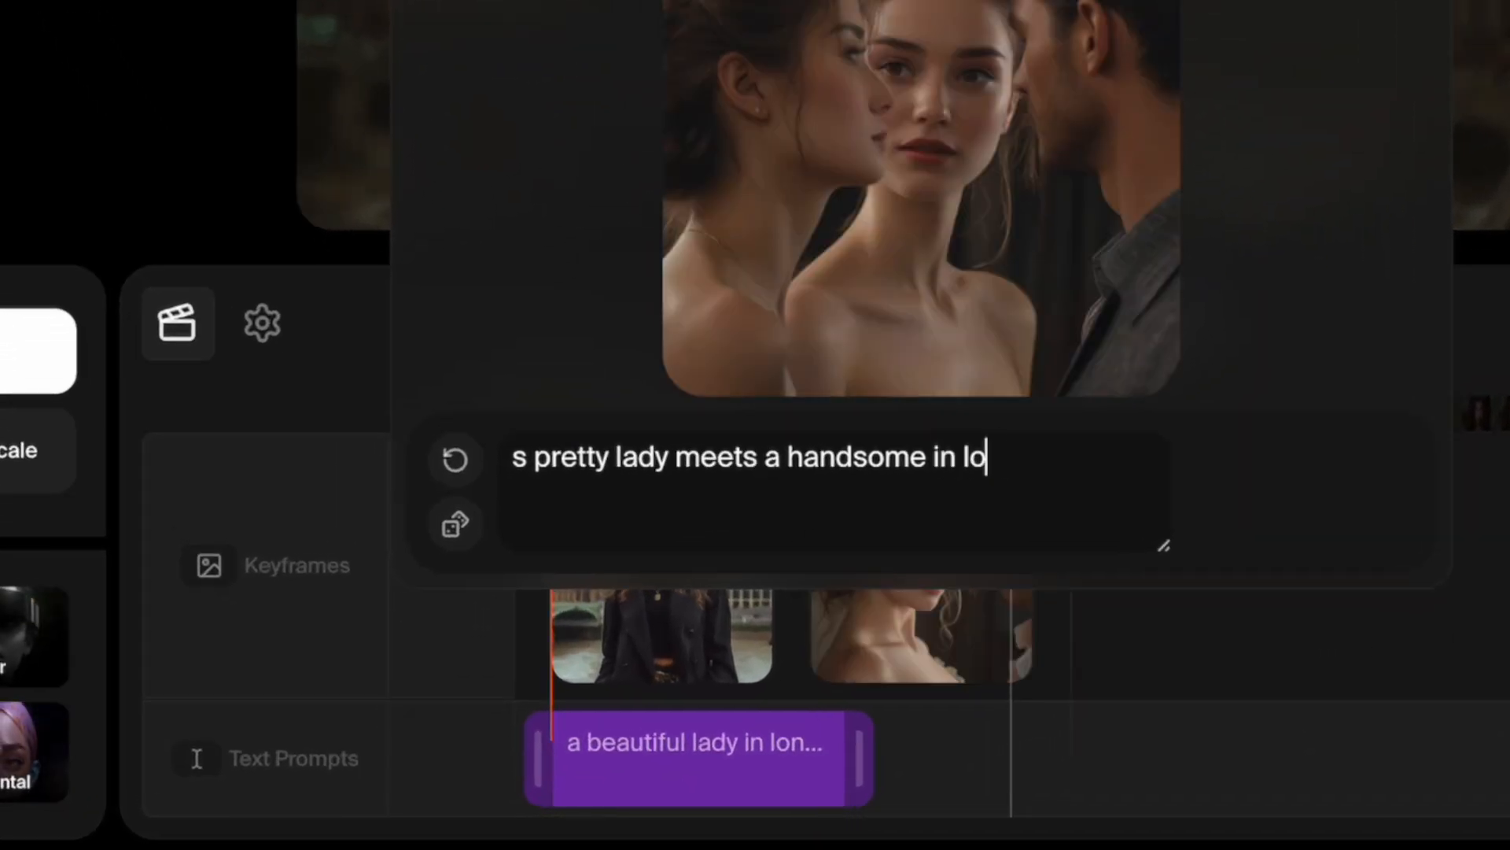
type("ndon")
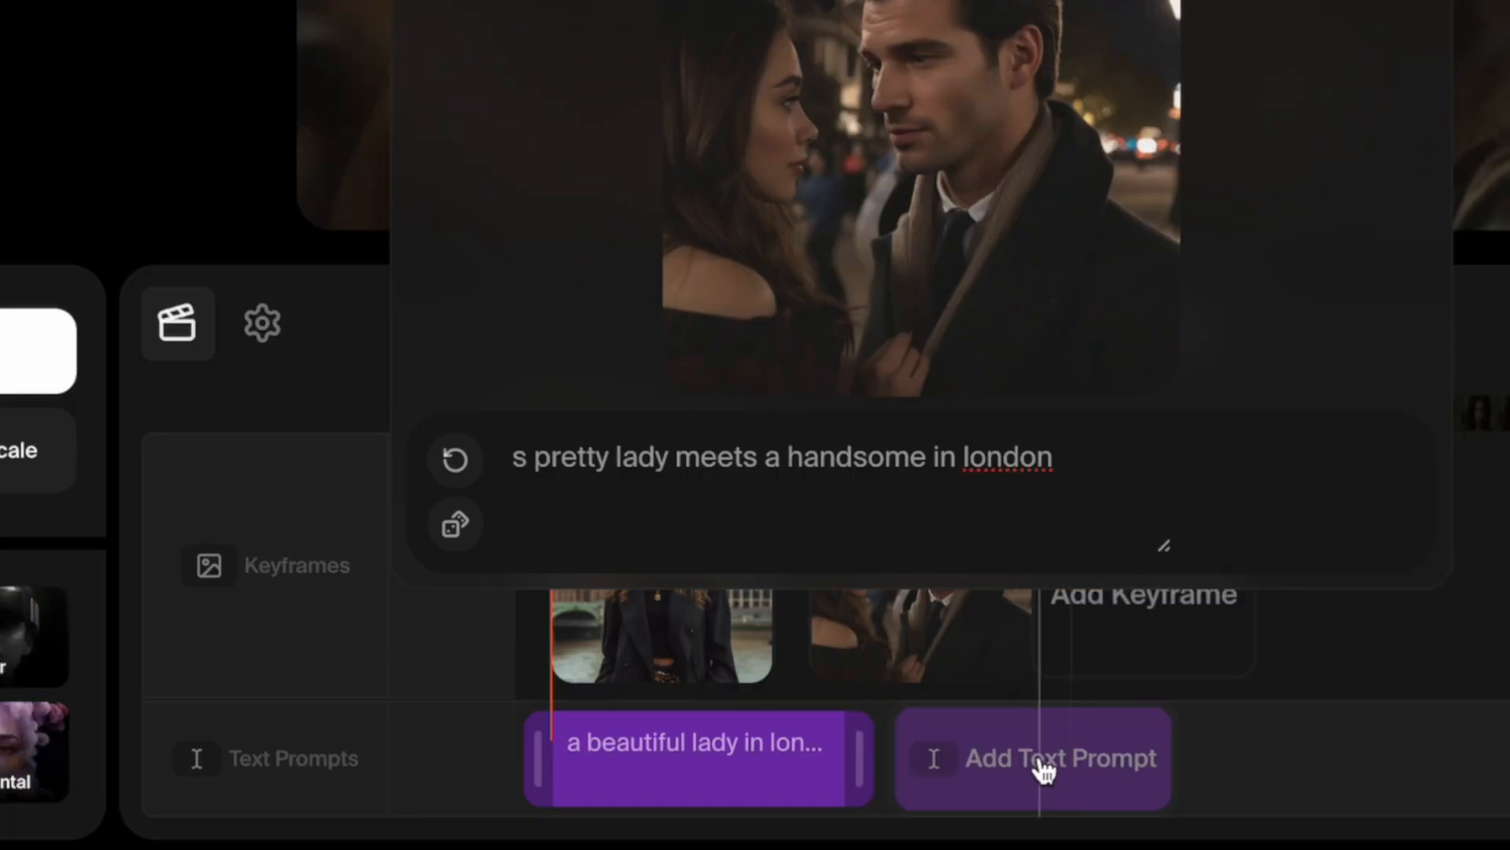
Step: Add the 'the pretty lady meets…' prompt and generate a third keyframe from 'london night'
left_click(1034, 758)
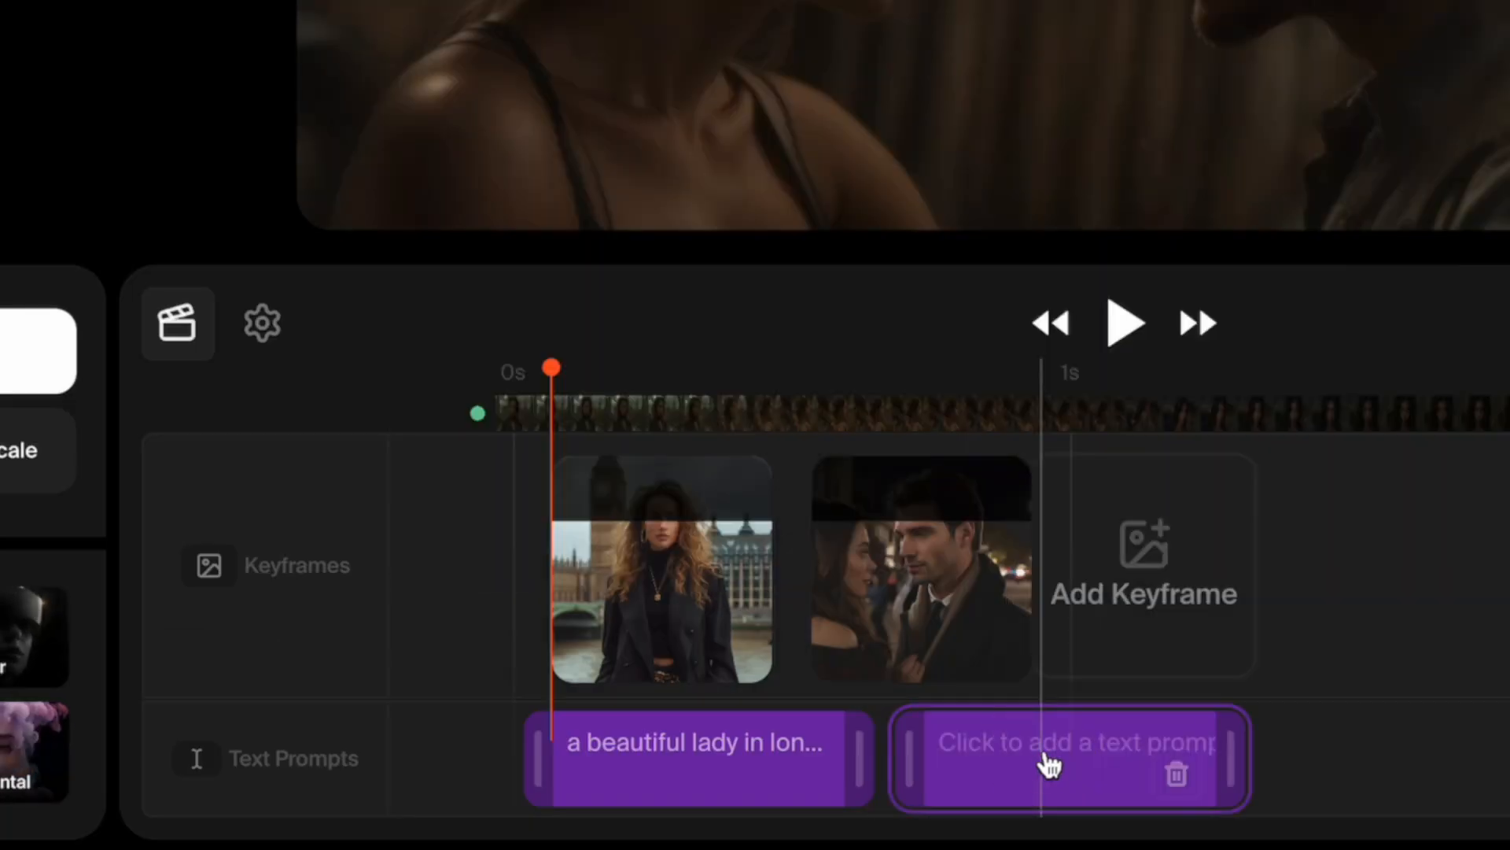
left_click(1067, 759)
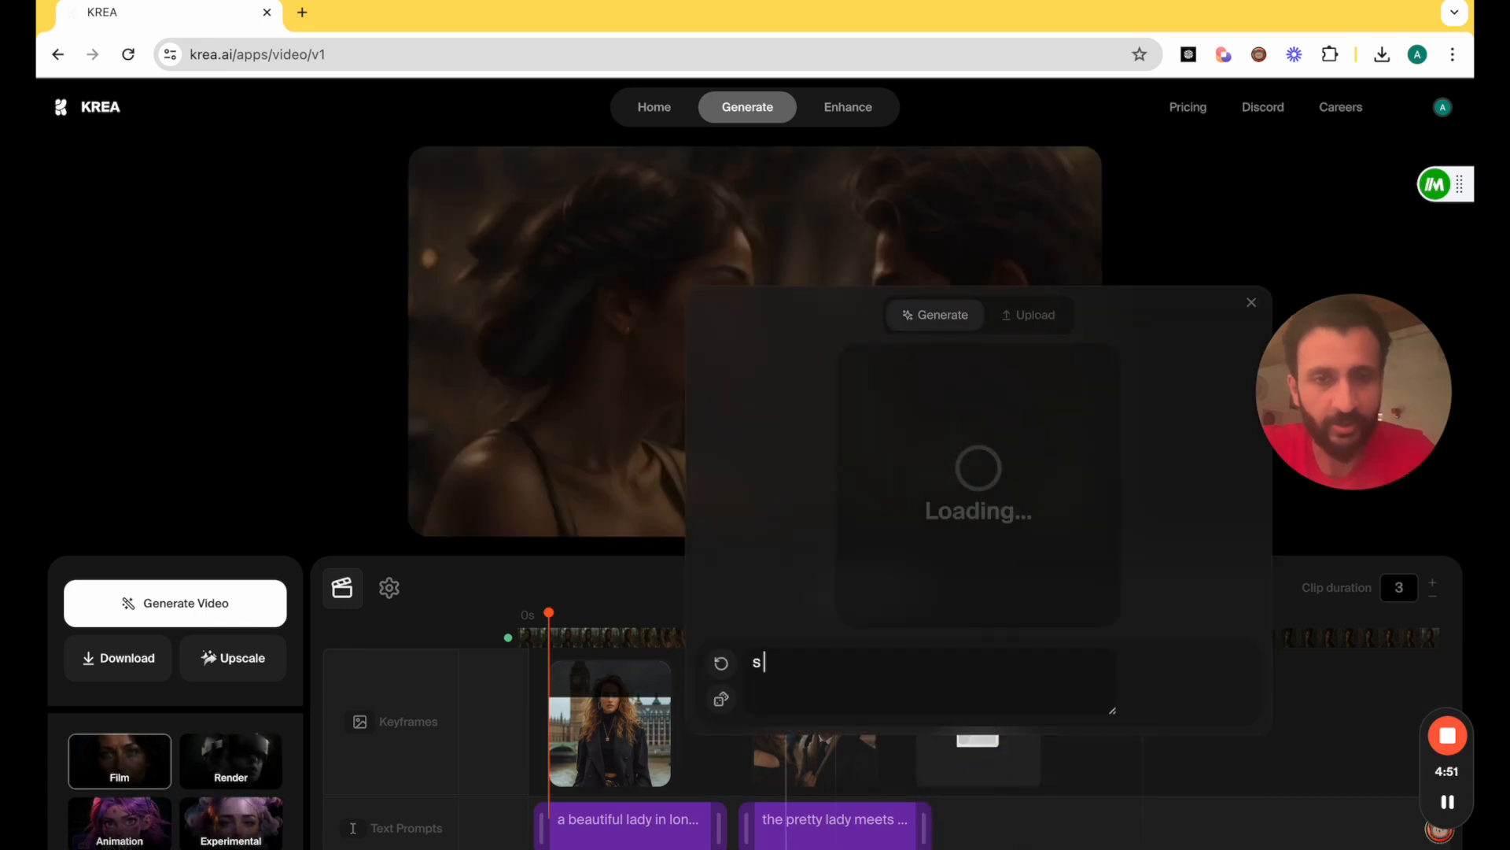
type("london night t")
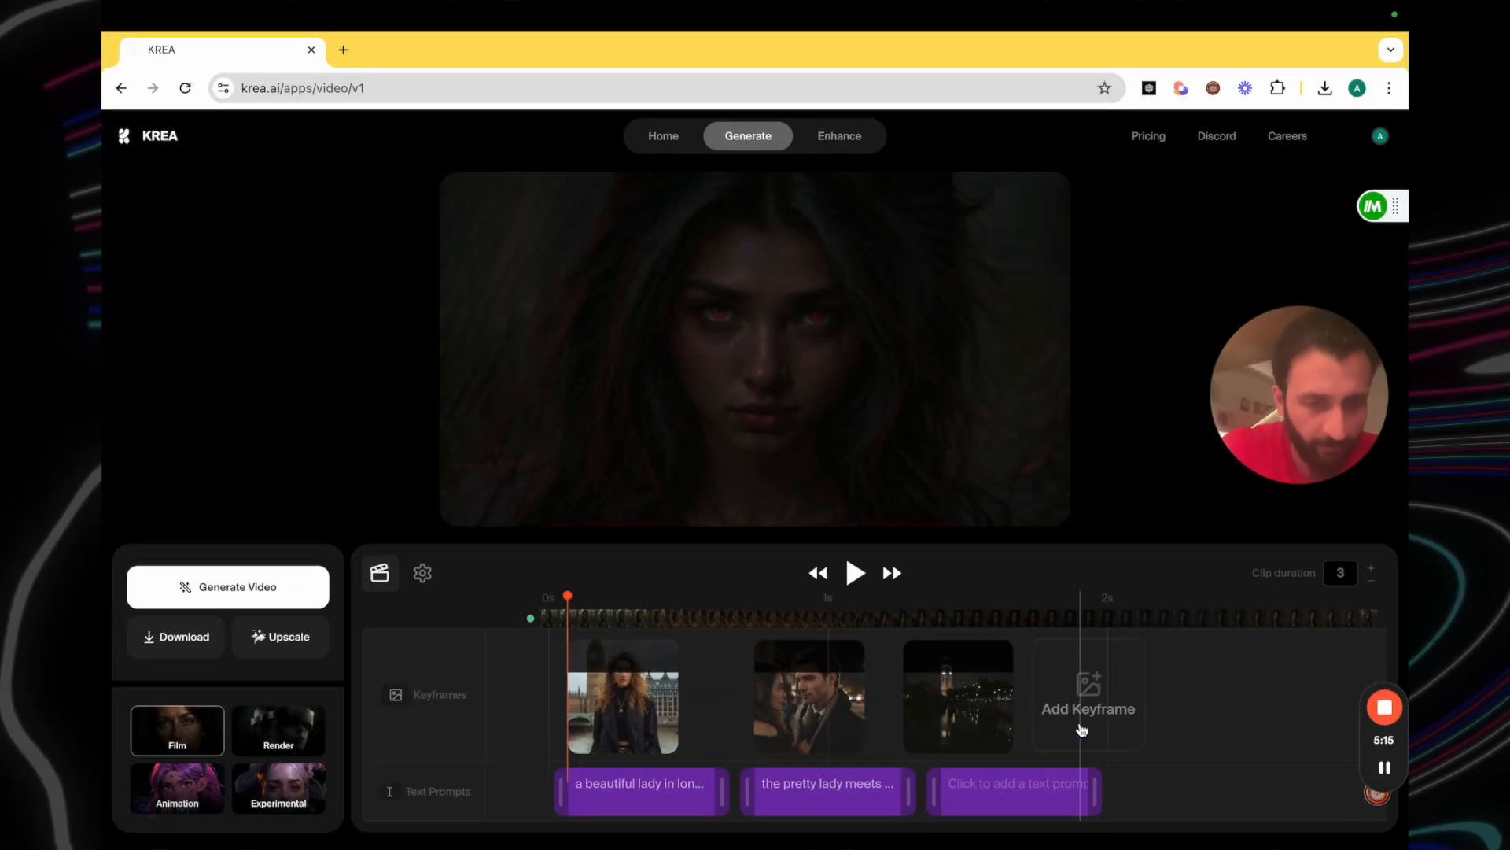
Step: Generate a fourth keyframe from the prompt 'woman red eyes'
left_click(1088, 693)
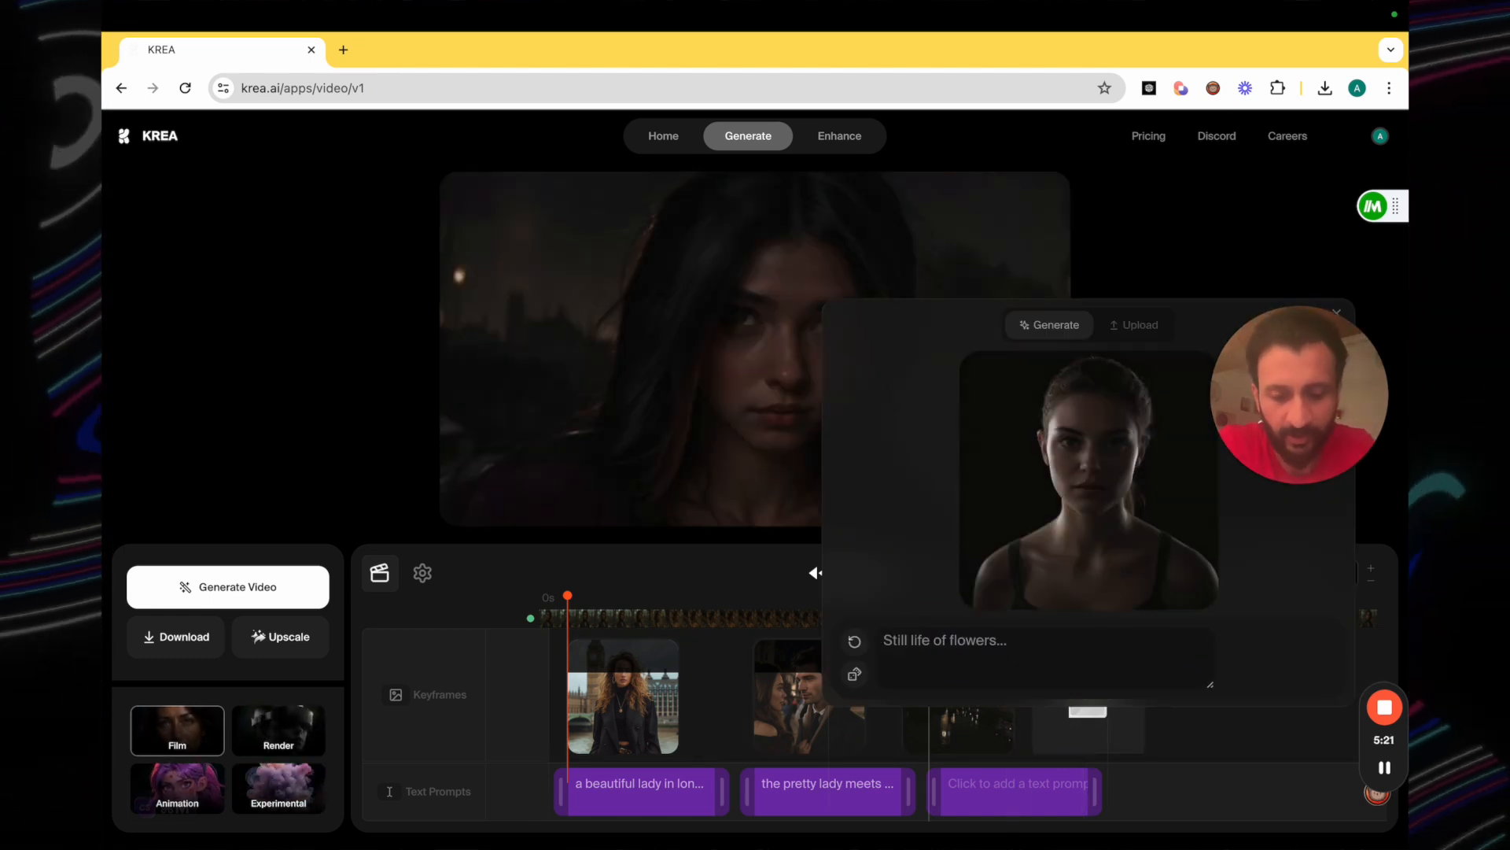
type("woman red eyes")
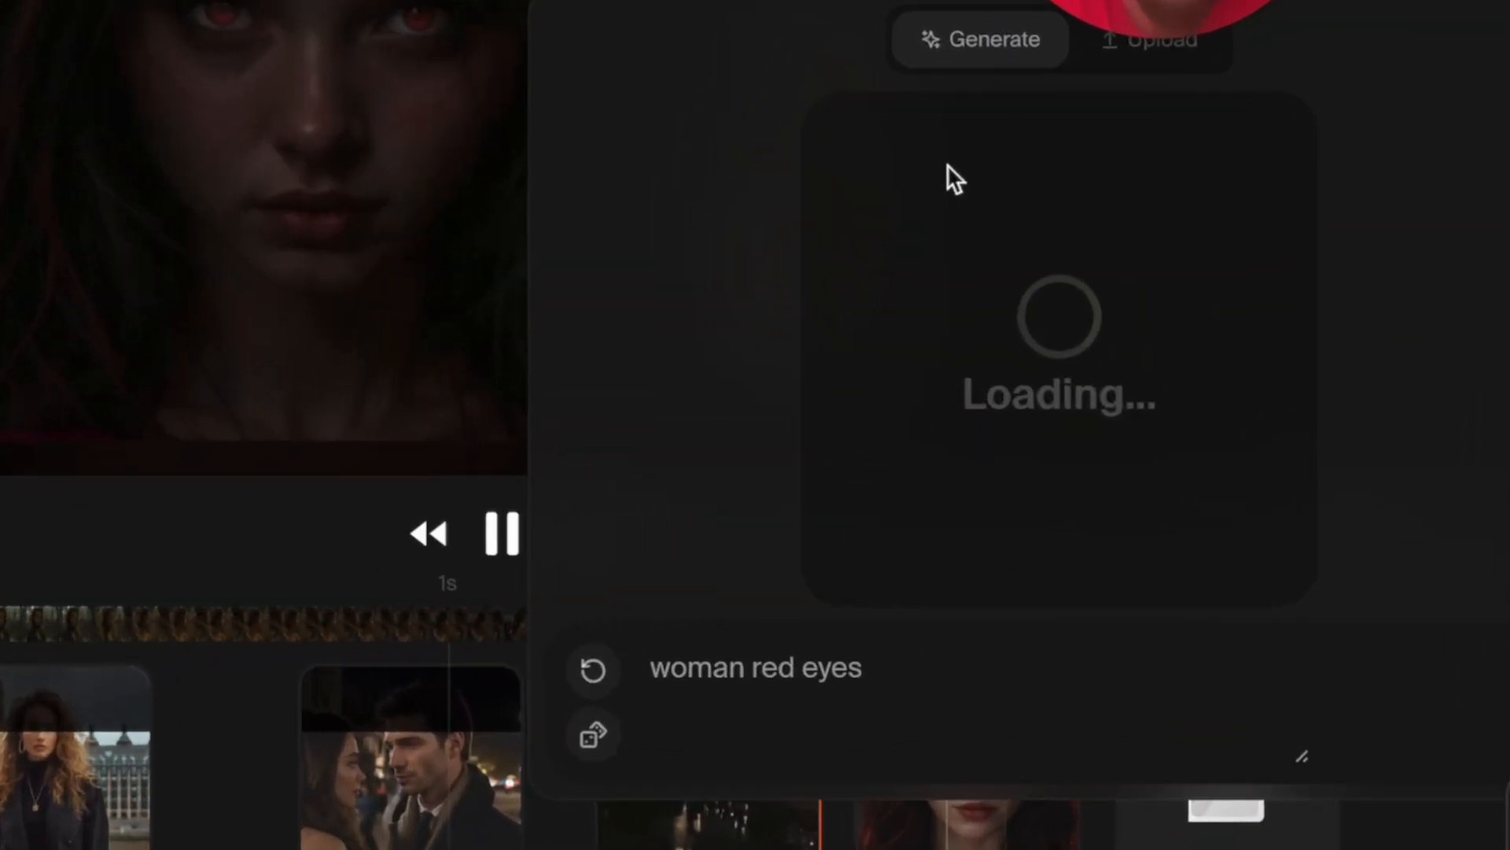
Step: Generate a red-eyed werewolf keyframe from the prompt 'wear wolf red eyes'
type("wear wolf red eyes")
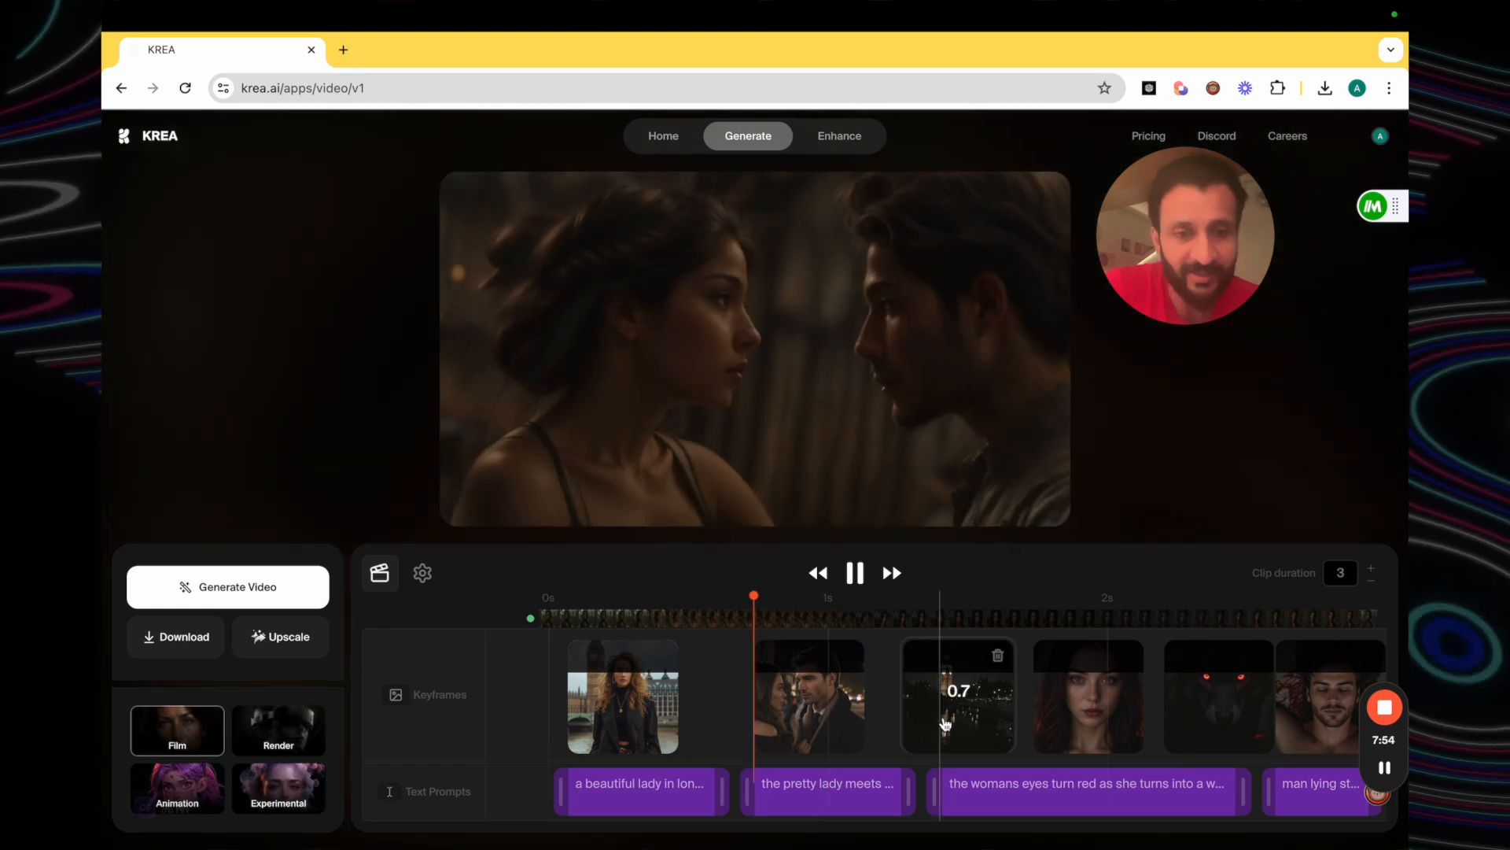
mouse_move(1074, 732)
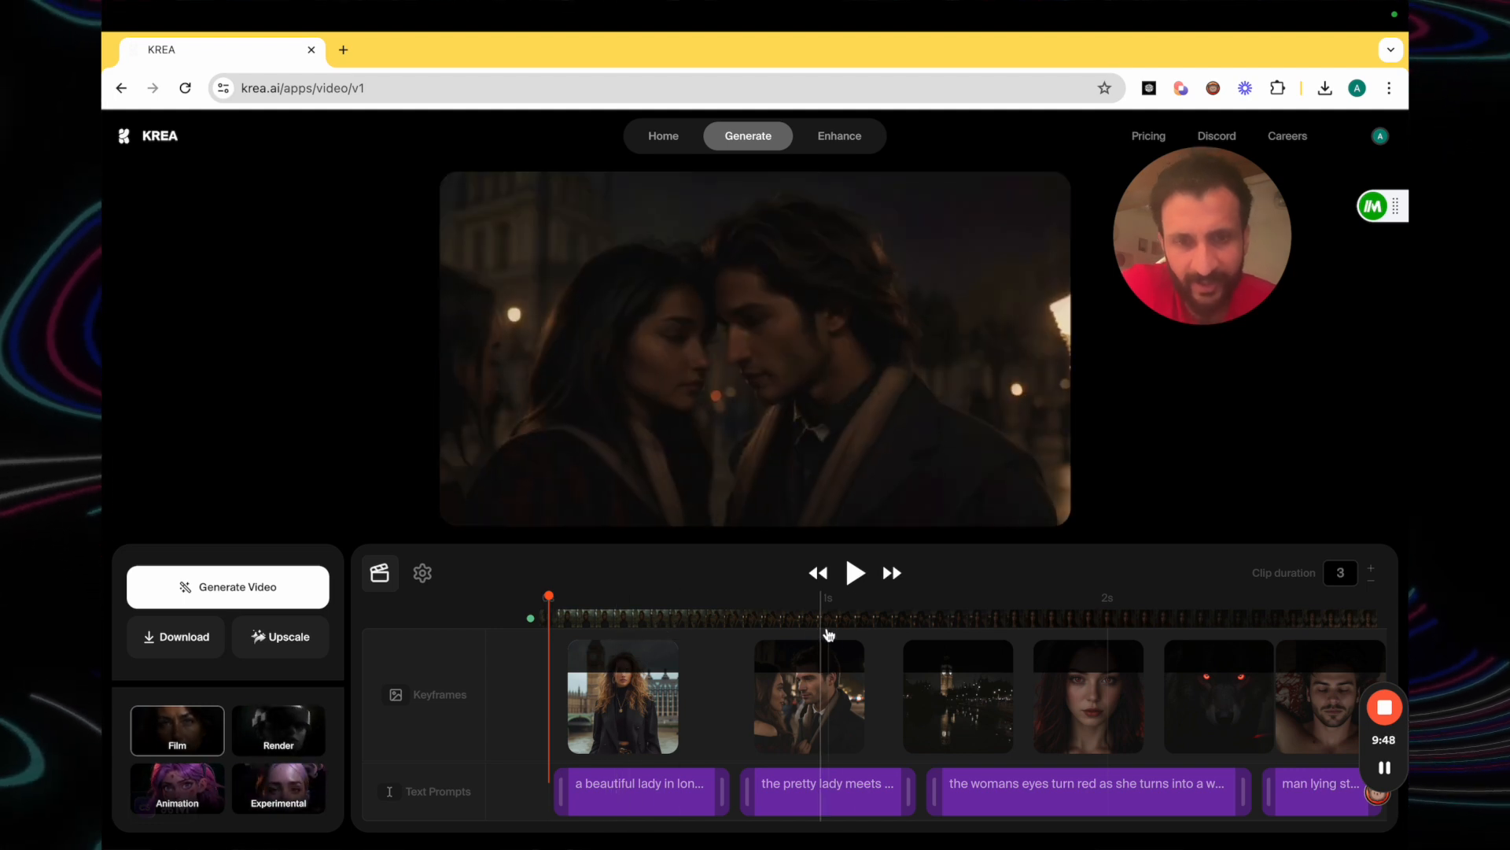
mouse_move(923, 636)
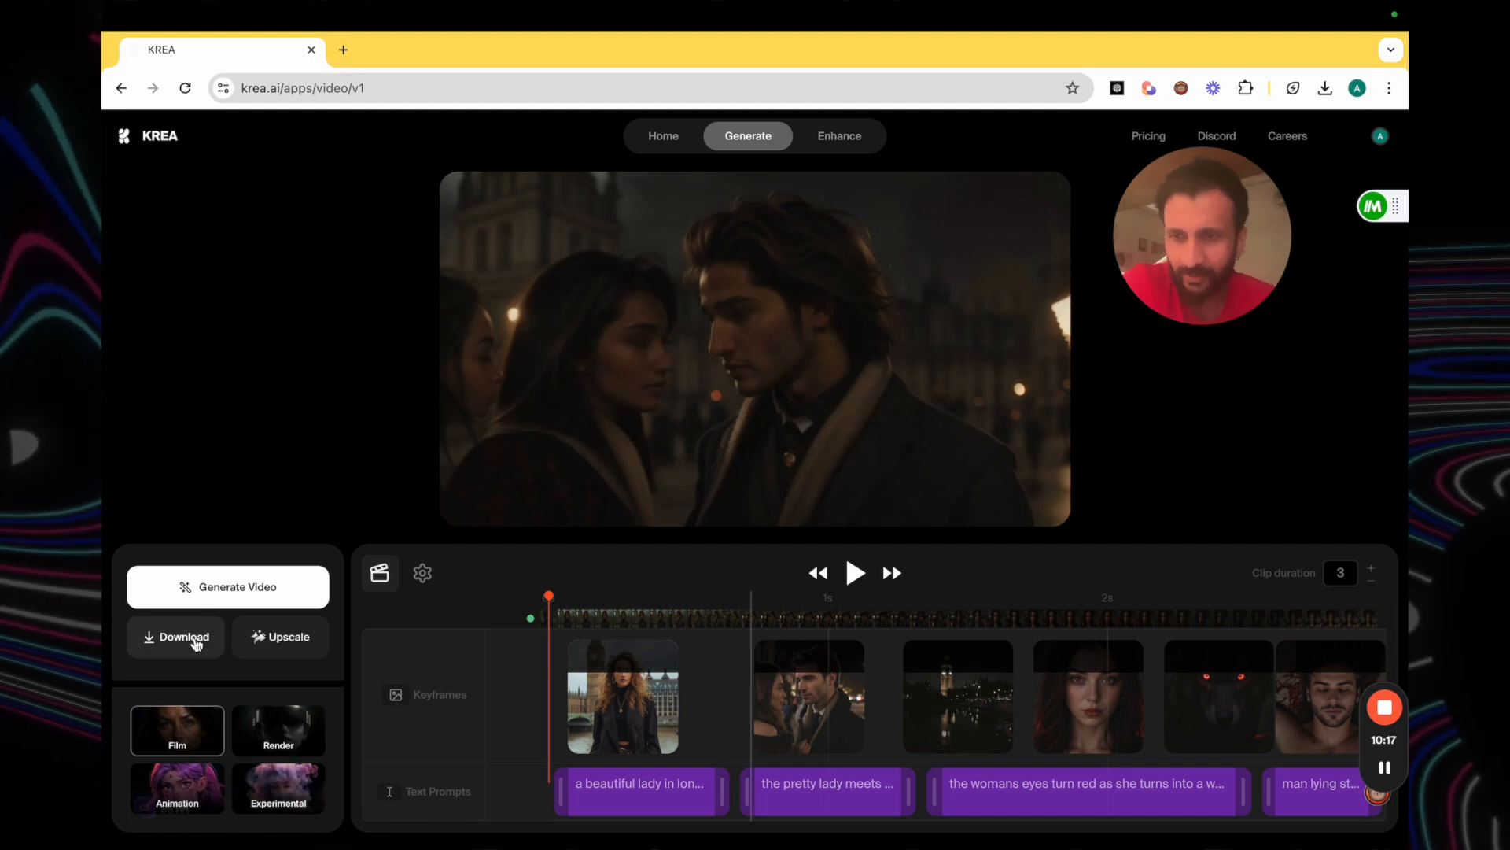
Step: Download the generated Film-style story video to the computer
left_click(178, 637)
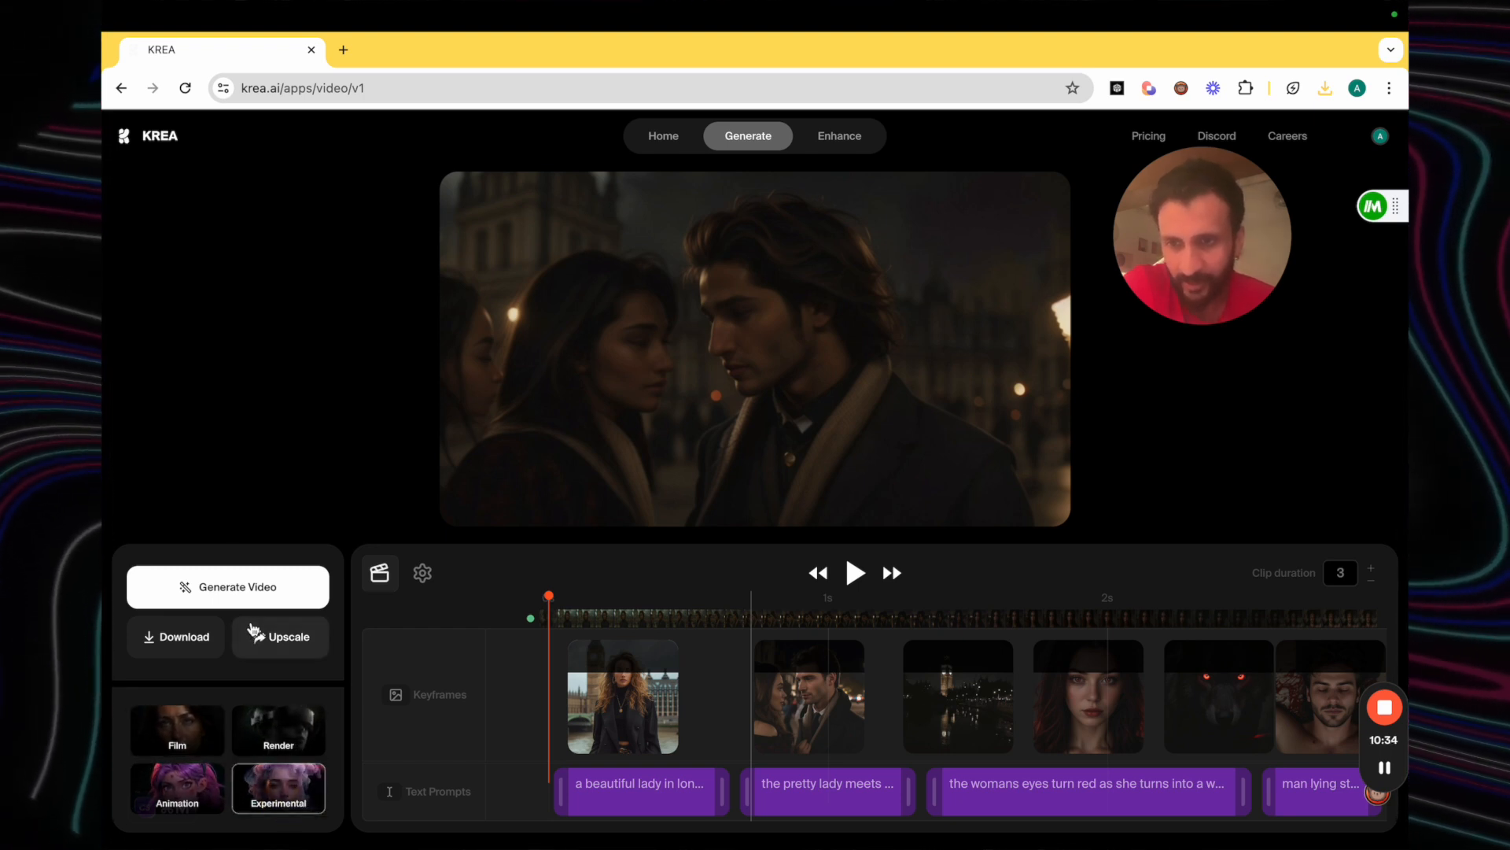
Step: Select the Animation style preset and regenerate the six-keyframe story video
left_click(853, 573)
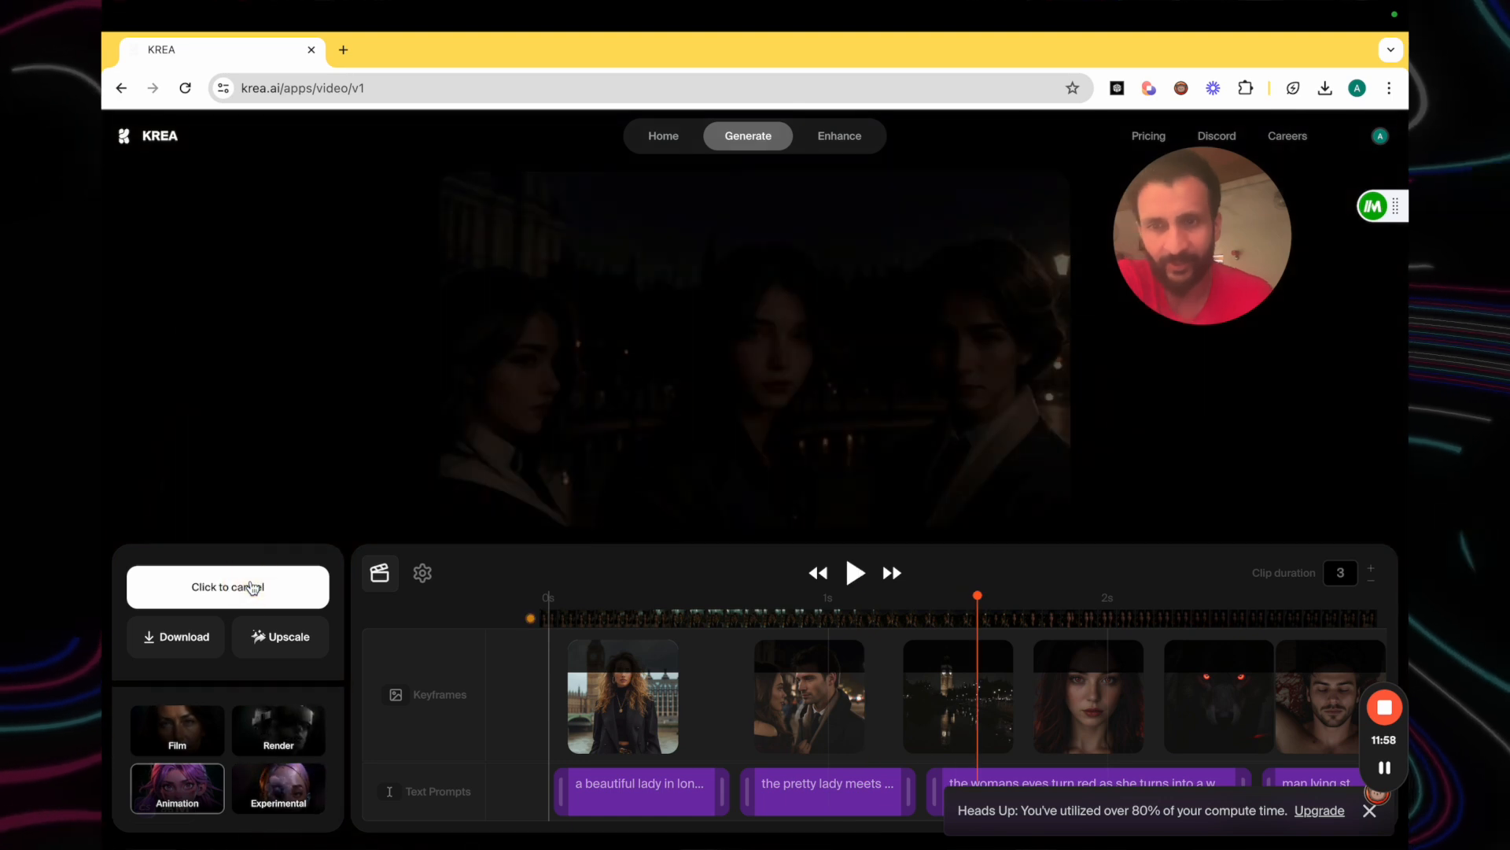
left_click(852, 572)
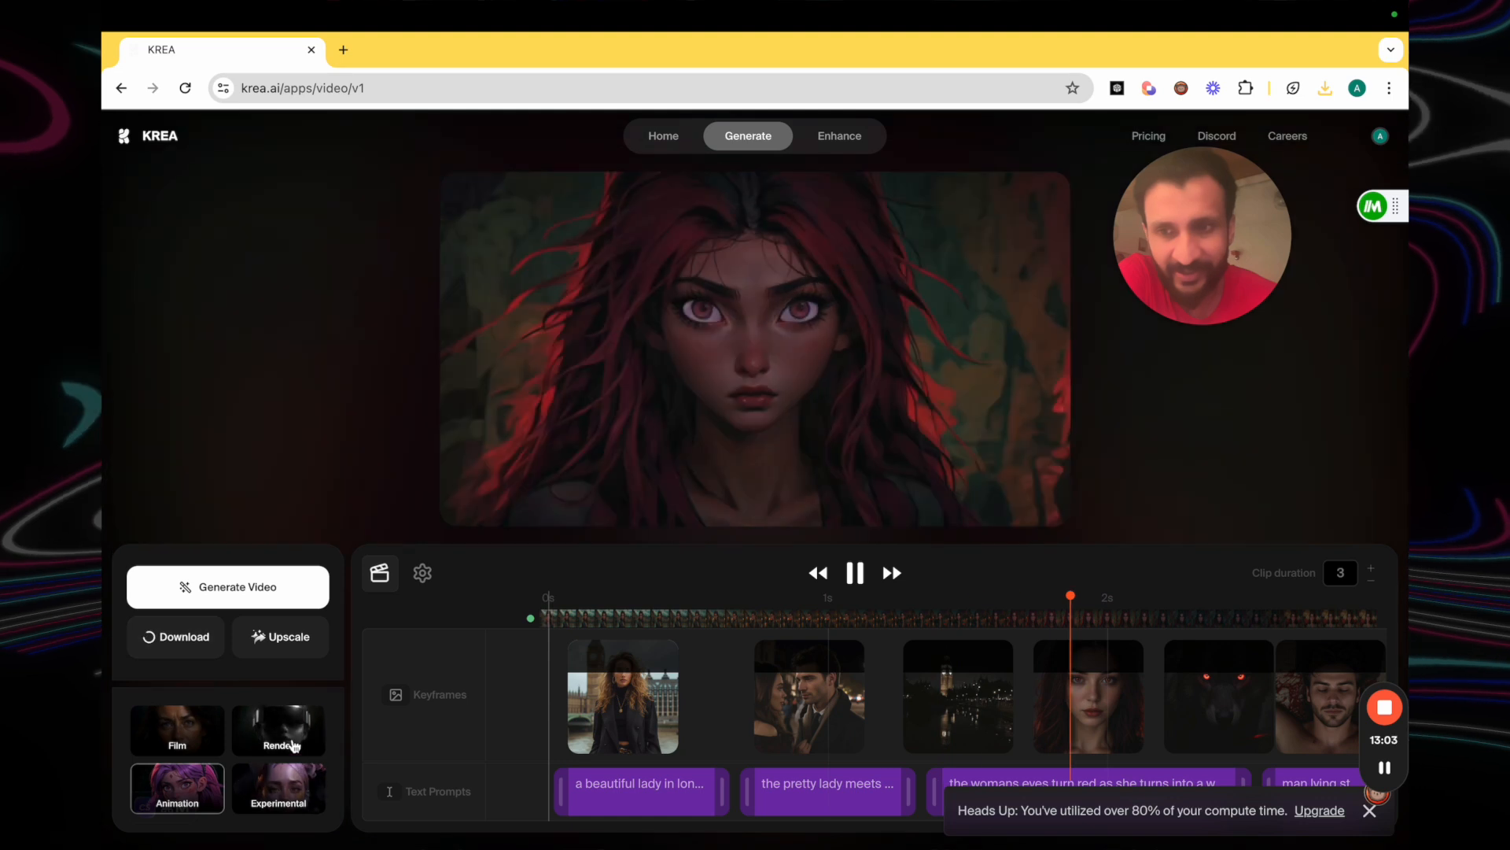
Step: Choose the Render style preset, which brings up the out-of-credits Upgrade Plan page
left_click(1325, 89)
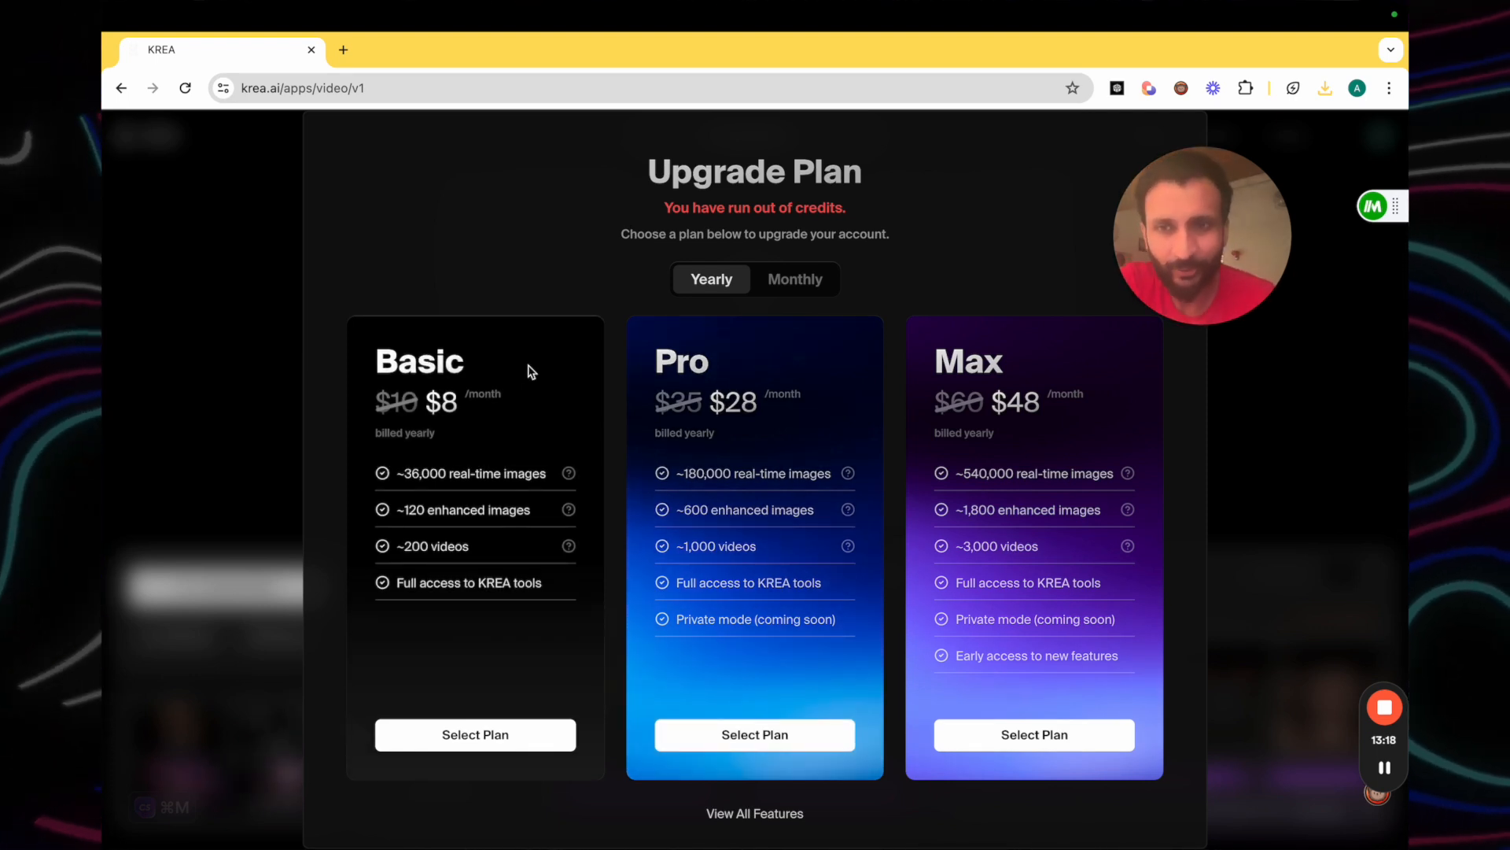
mouse_move(540, 419)
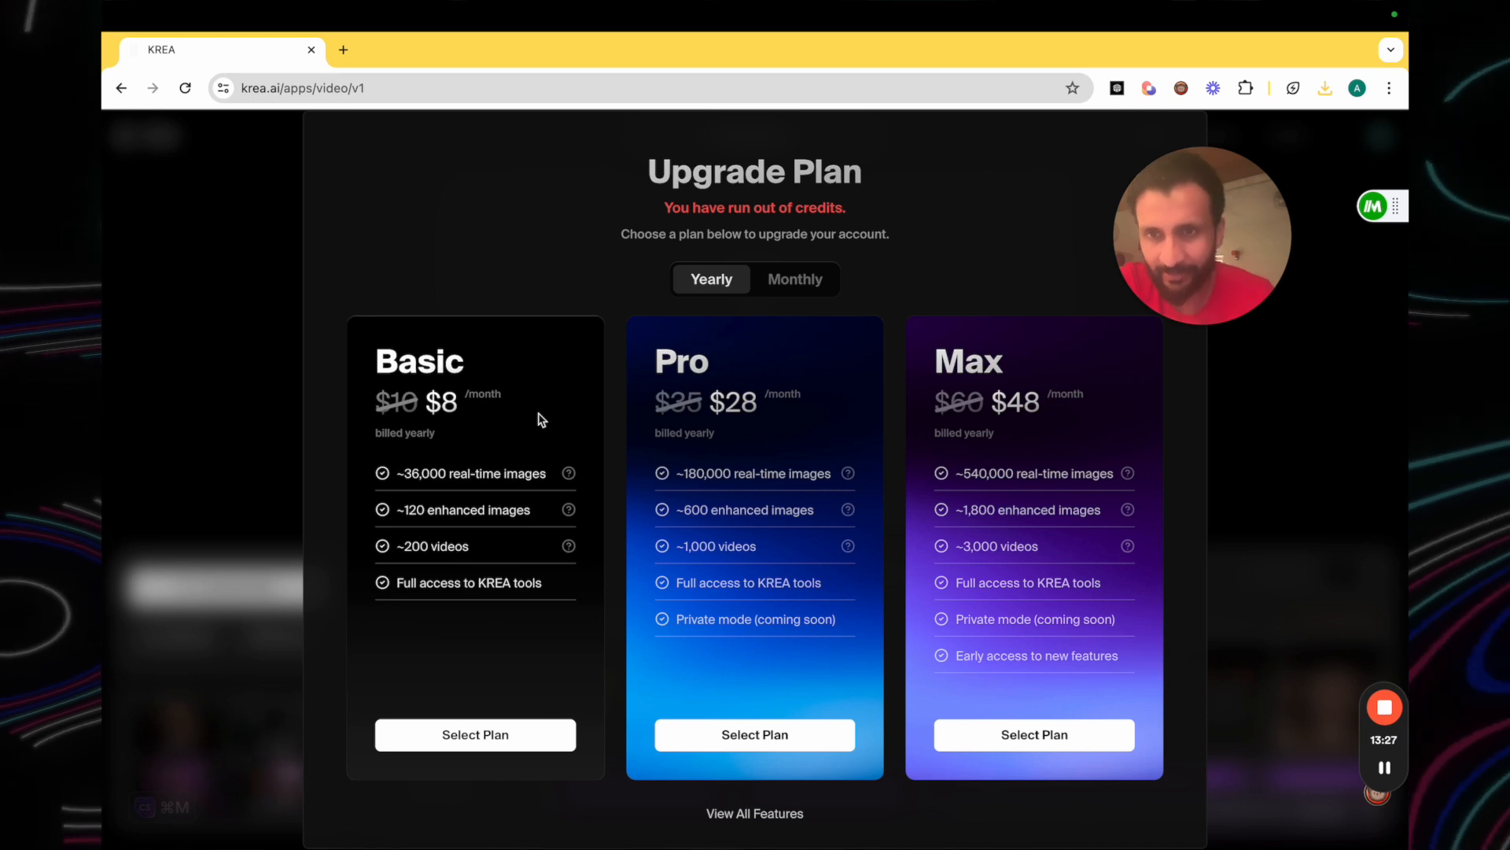
mouse_move(1335, 393)
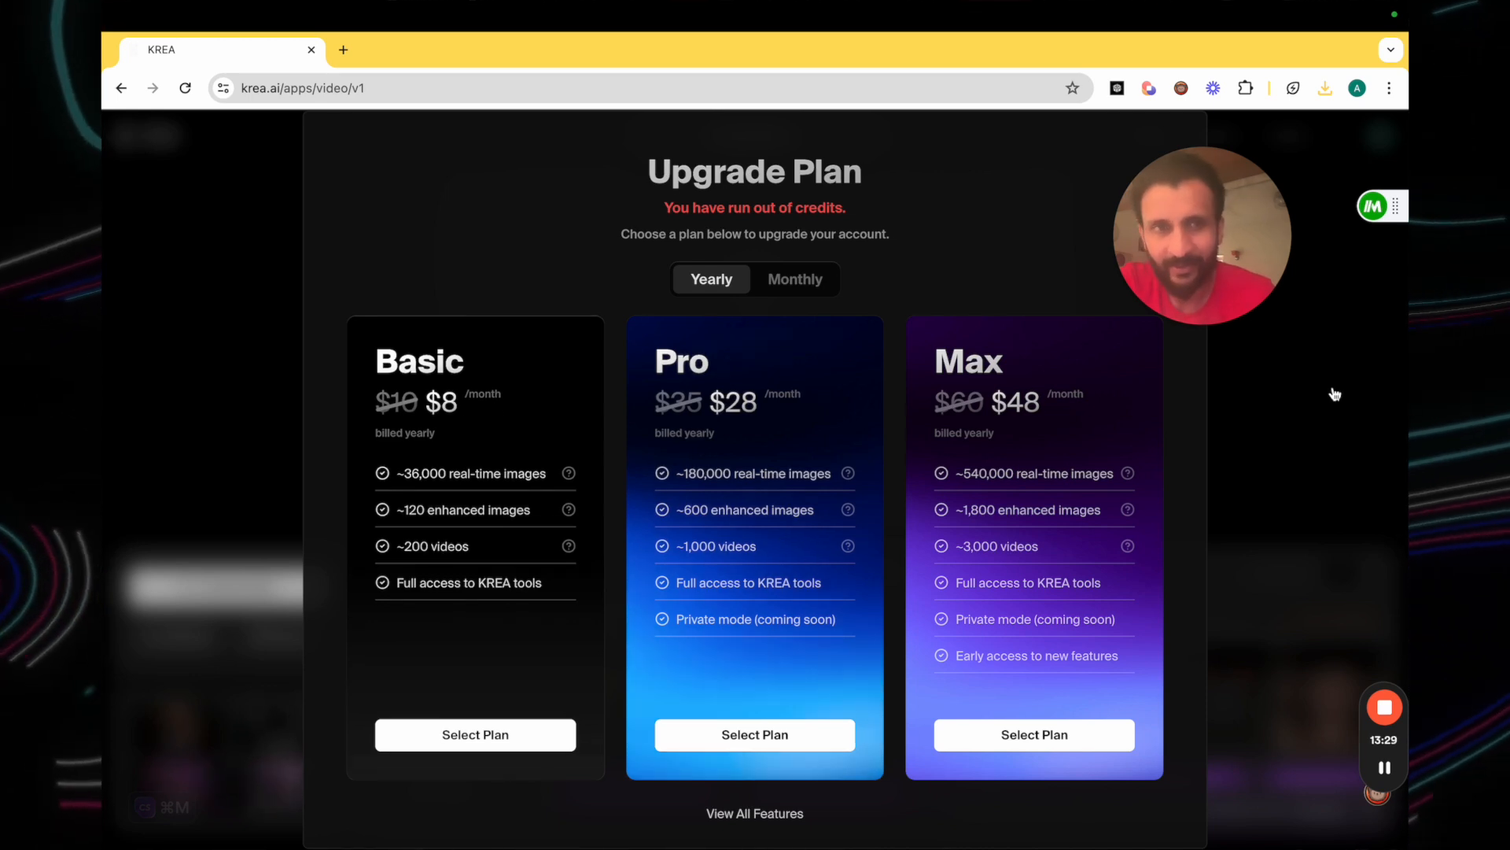